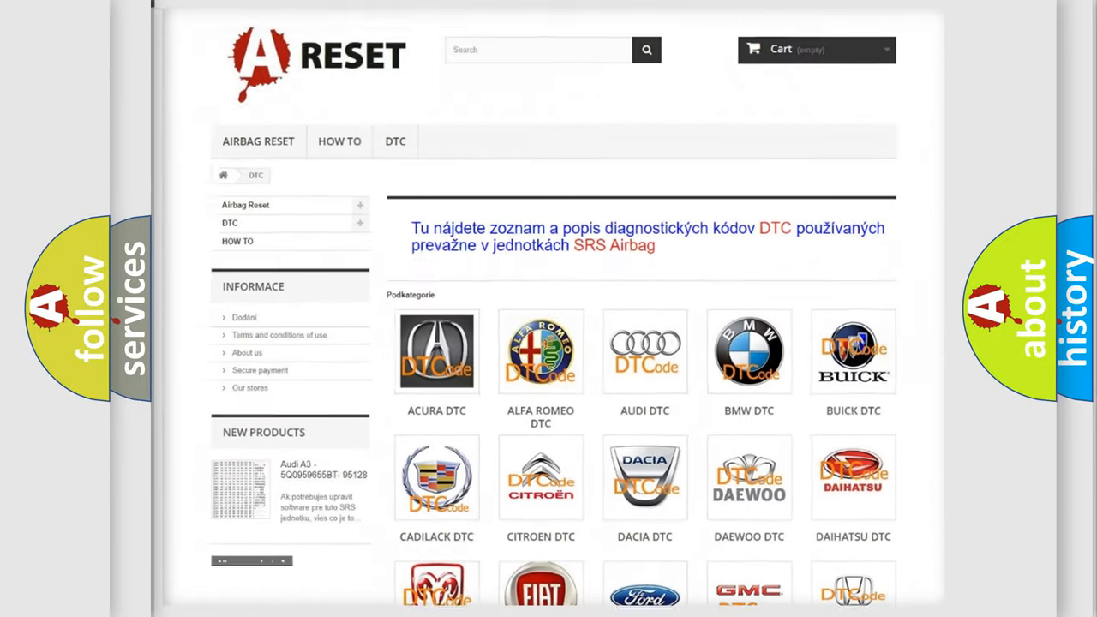
- Scroll down through the Ford DTC subcategory list
scroll(down, 3)
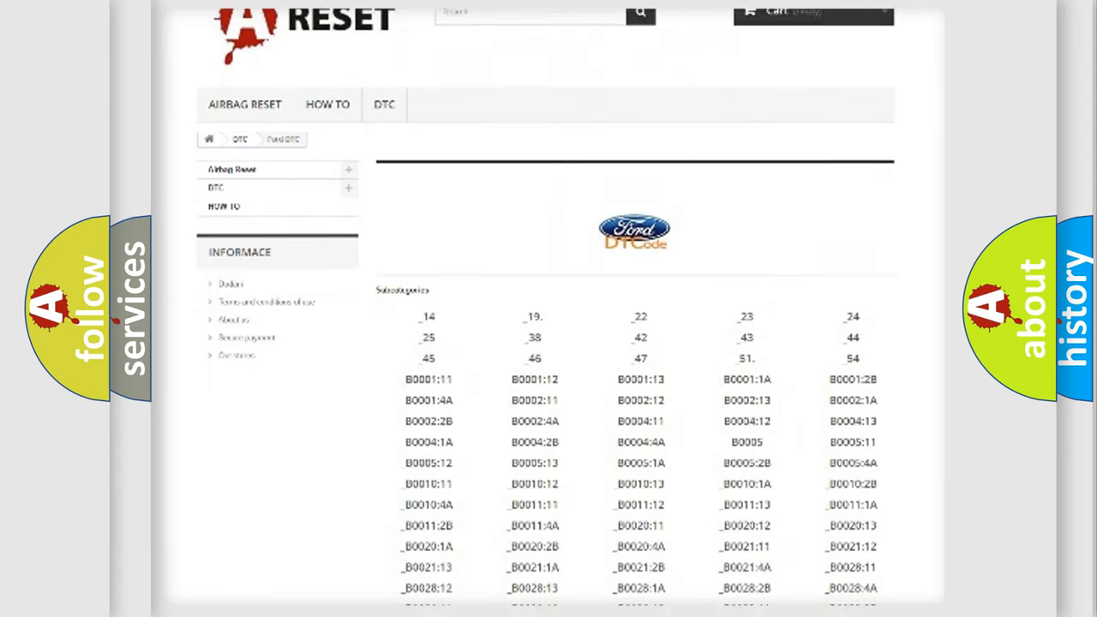
scroll(down, 3)
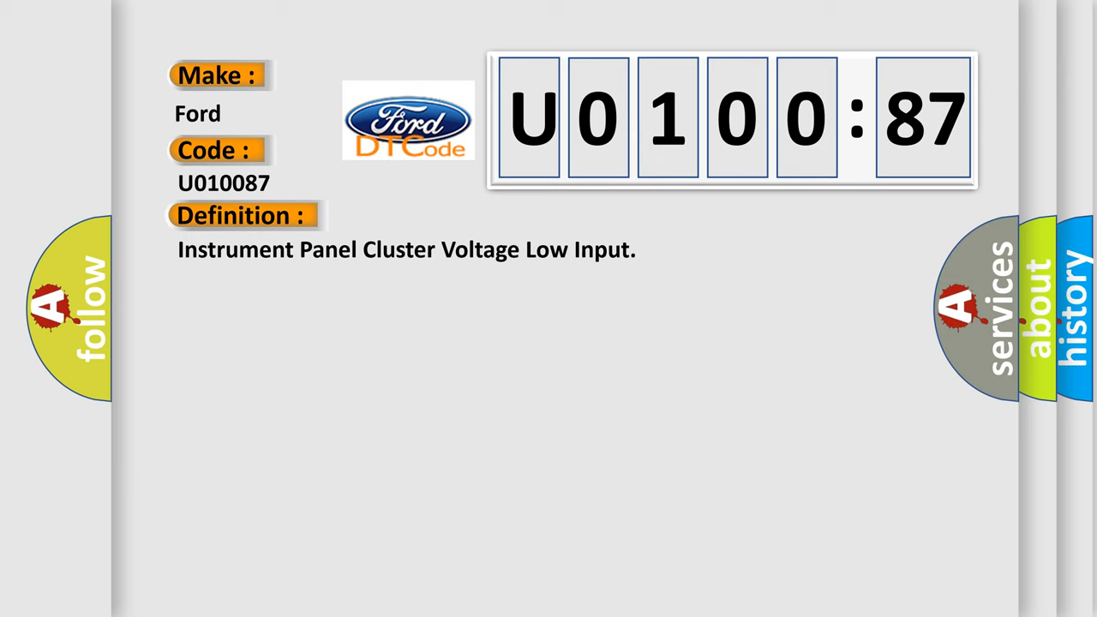
- Advance the promo so the U0100:87 description about voltage below 10.5 V appears
click(446, 216)
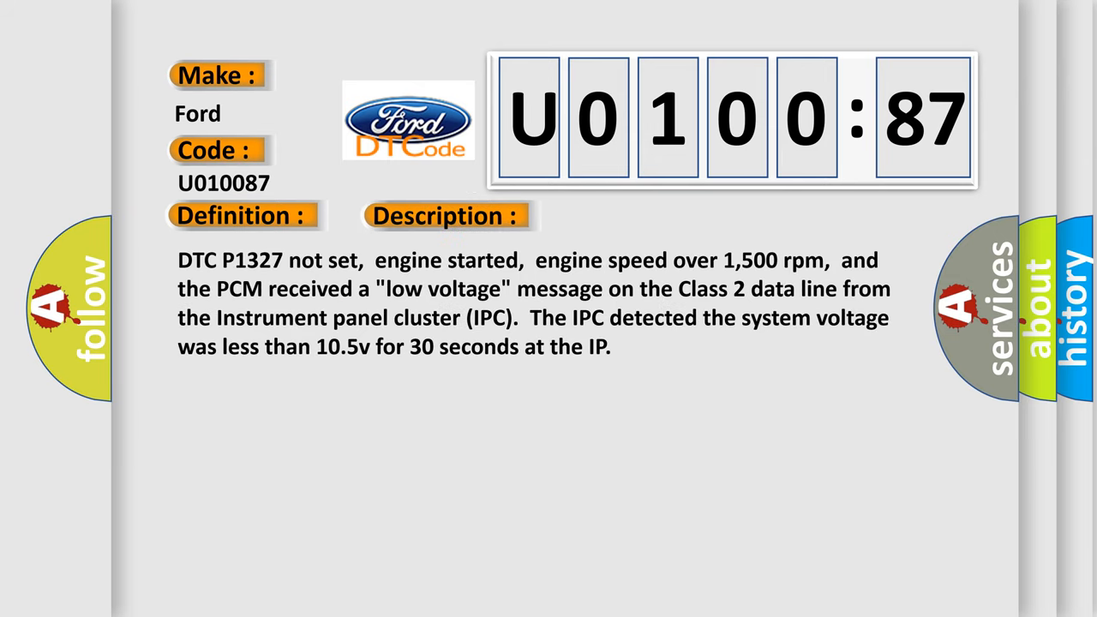